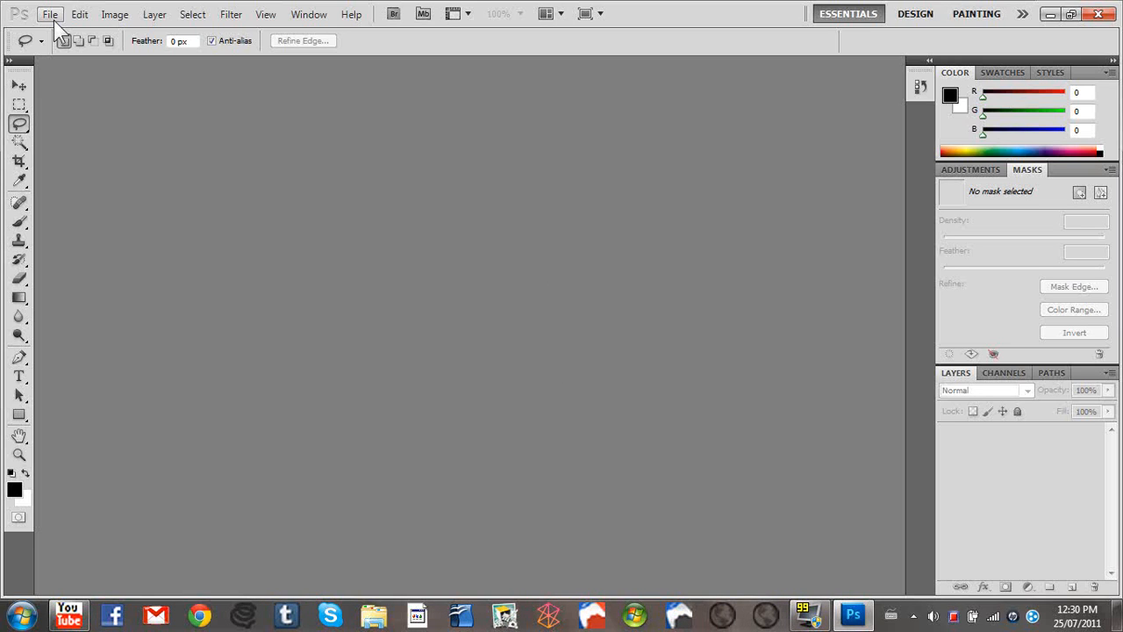
mouse_move(180, 246)
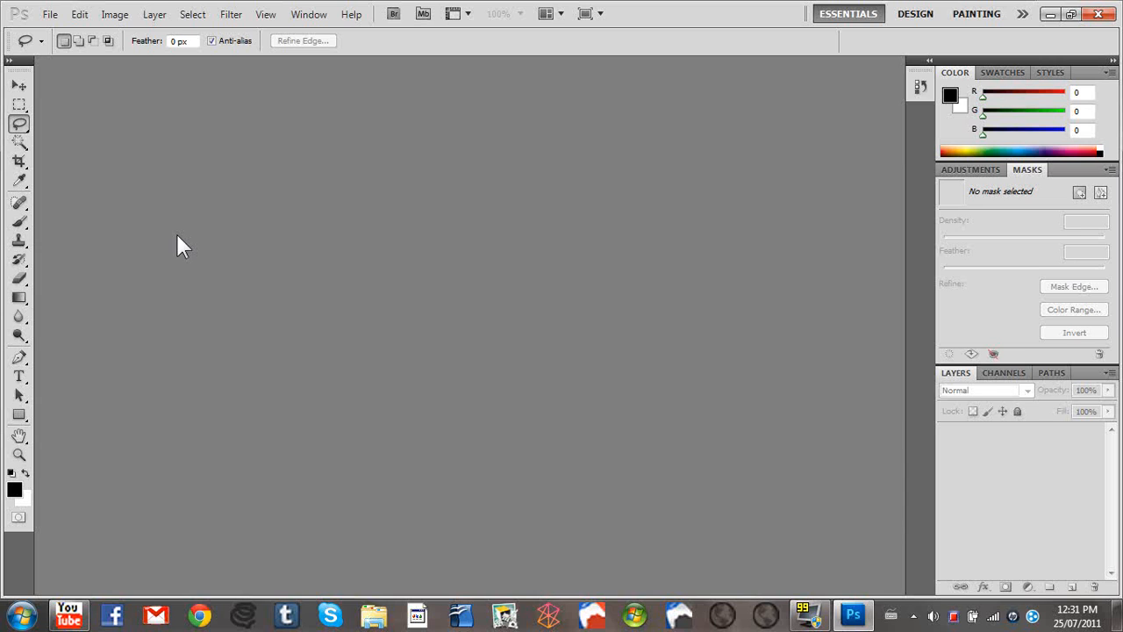
mouse_move(114, 14)
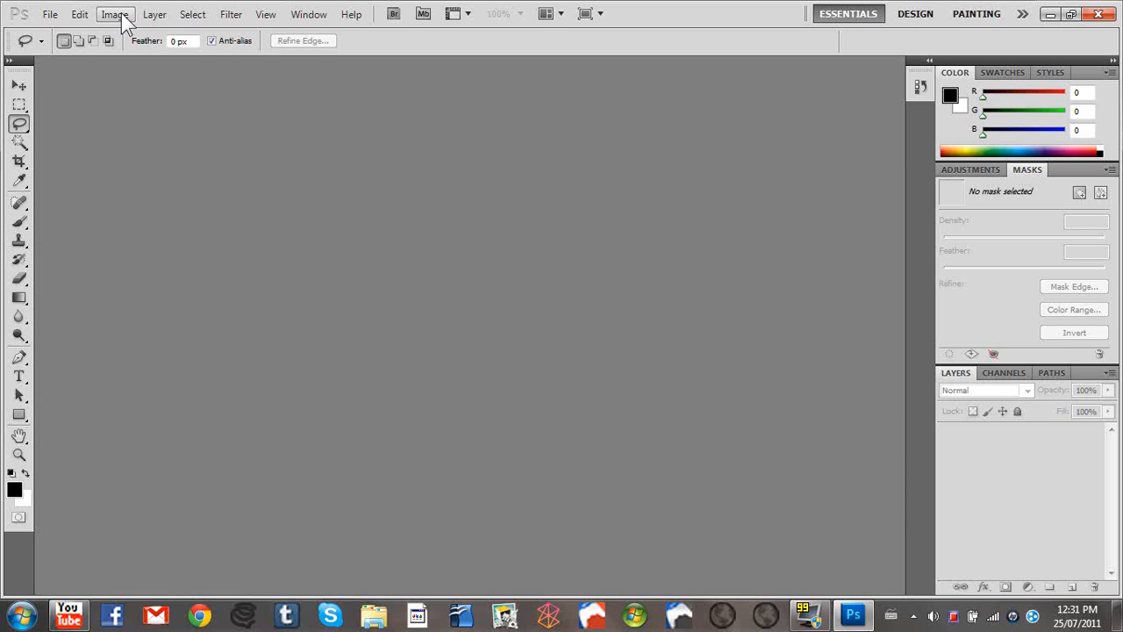
Open tn_desert_road.jpg from the Pictures folder.
click(50, 14)
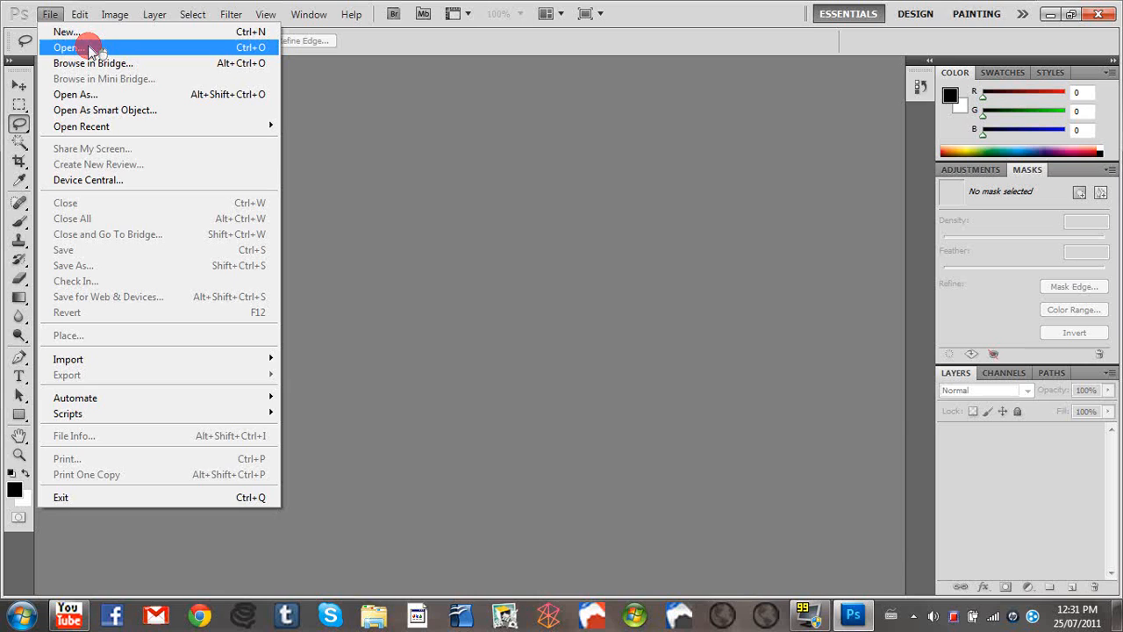
click(65, 48)
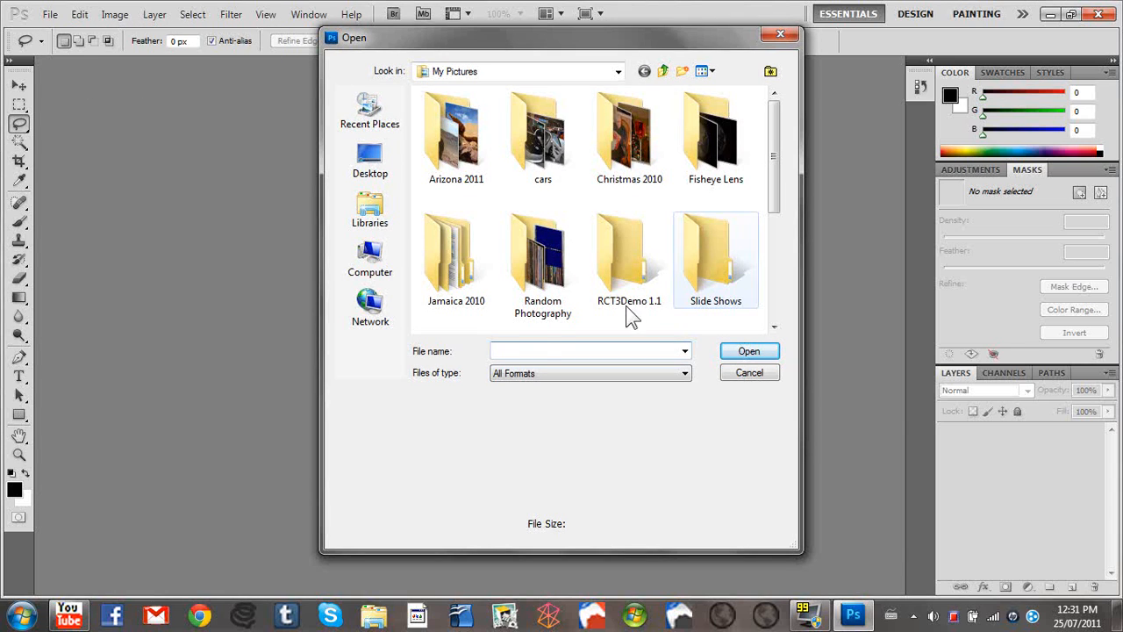
text(t)
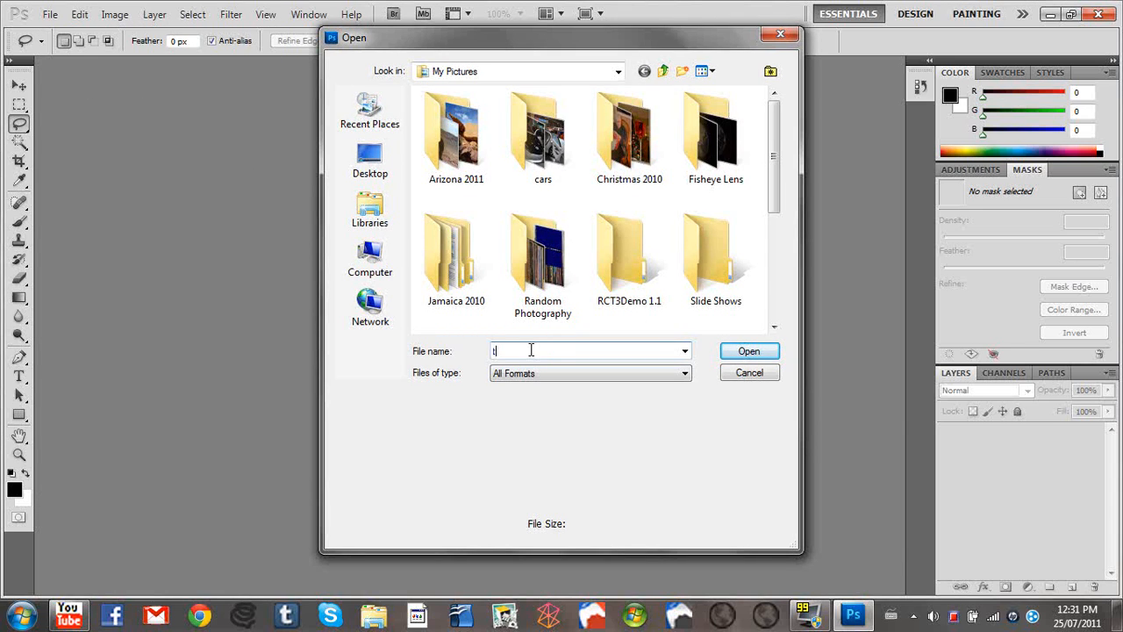
text(n)
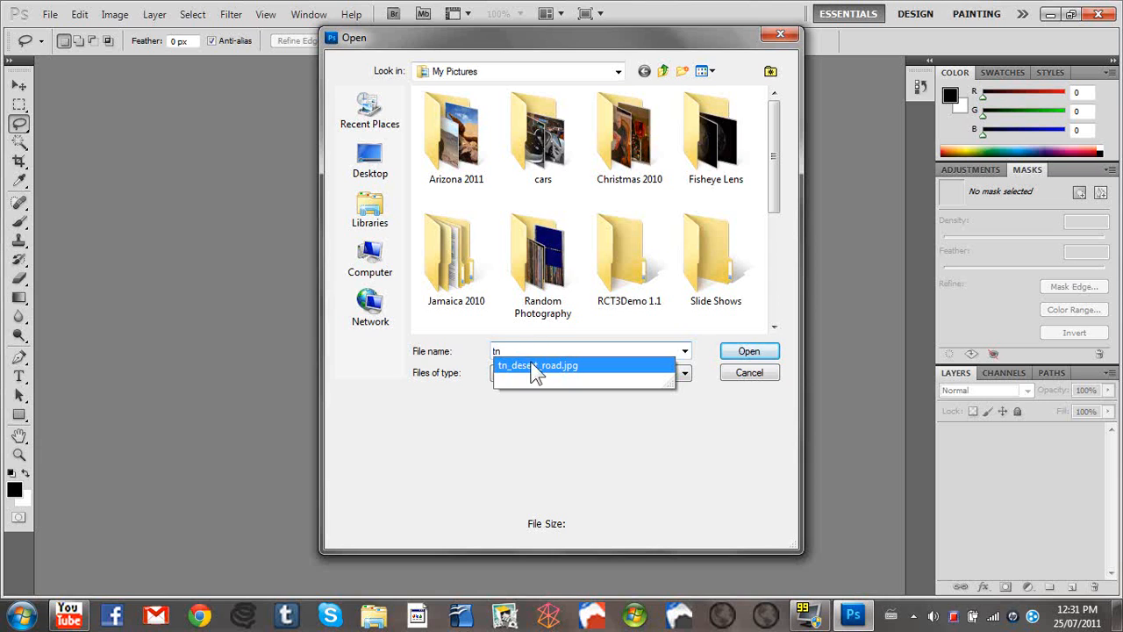
click(748, 350)
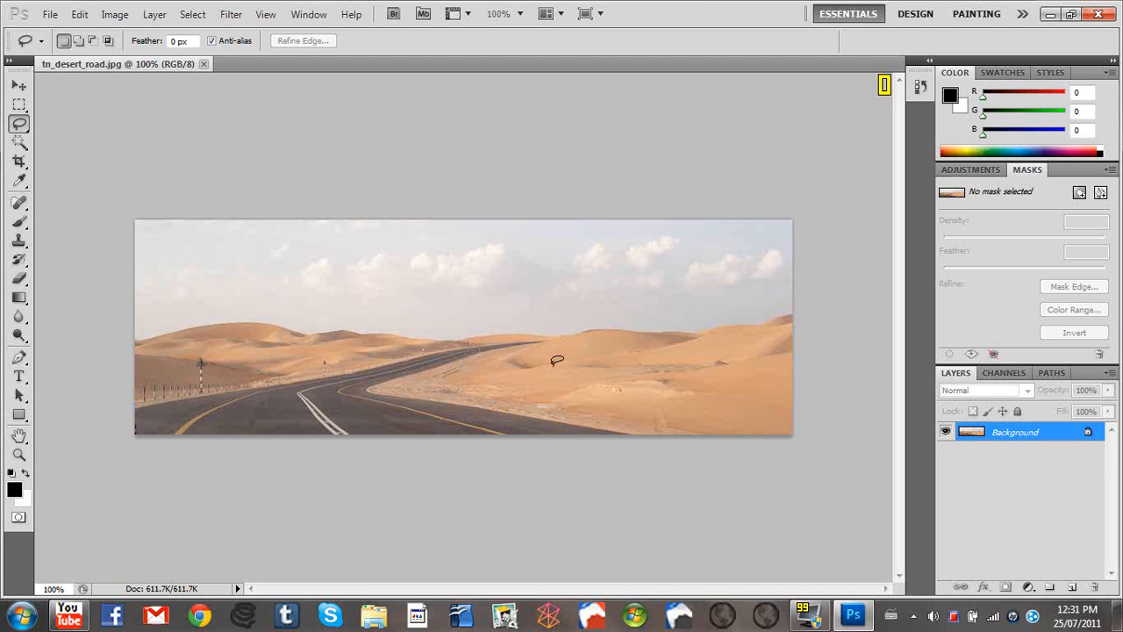
mouse_move(553, 337)
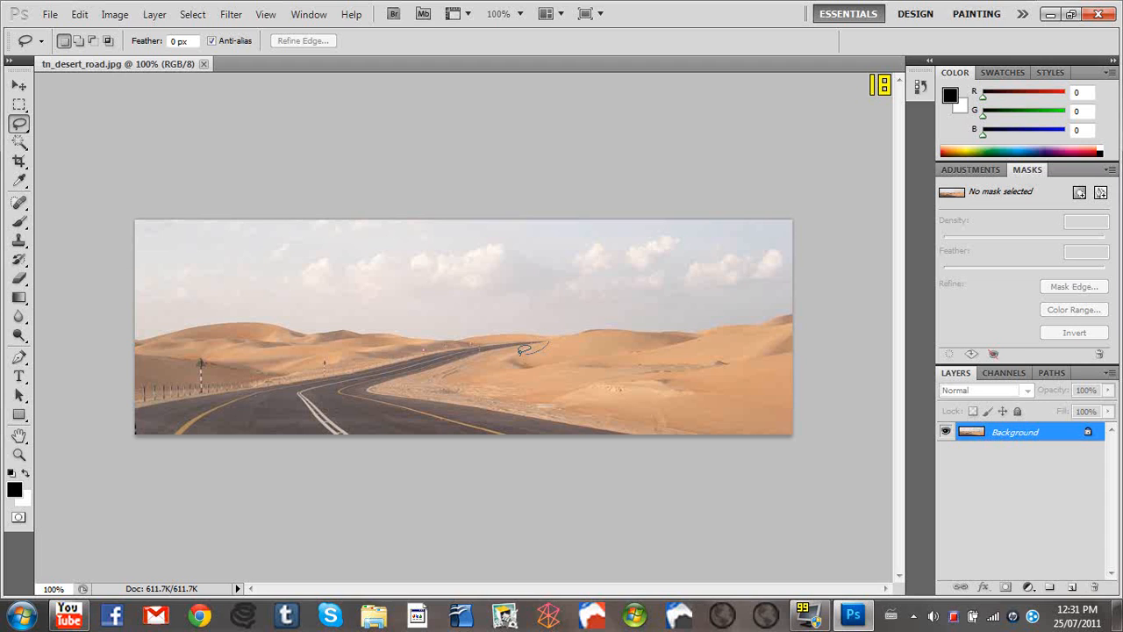
Trace a lasso outline along the road's right edge in the desert photo.
drag(522, 350, 558, 386)
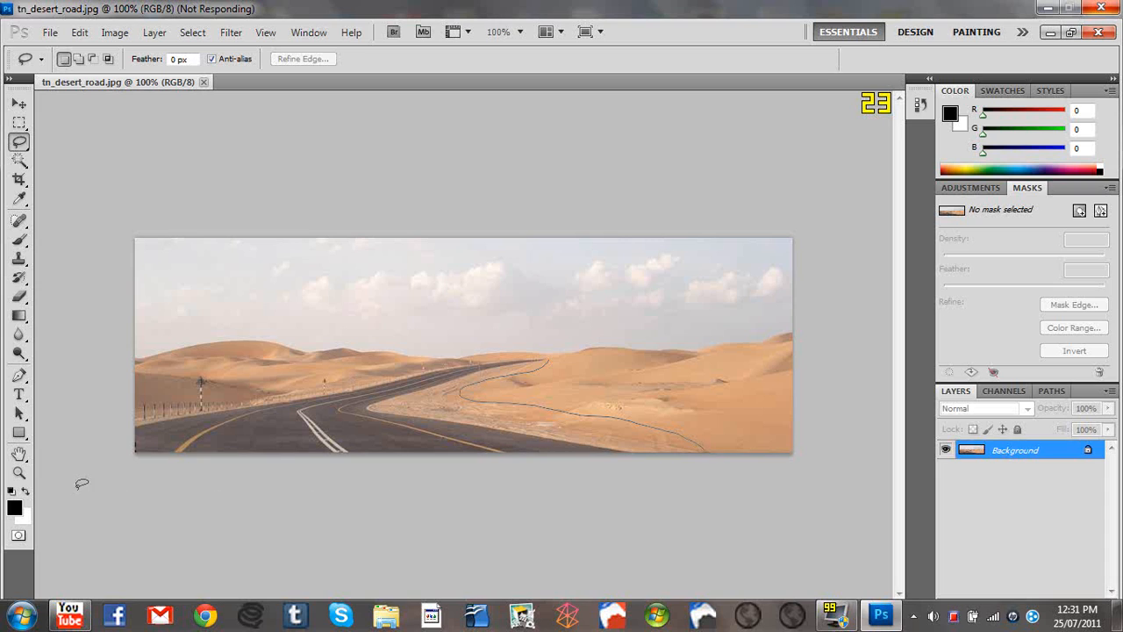
mouse_move(154, 368)
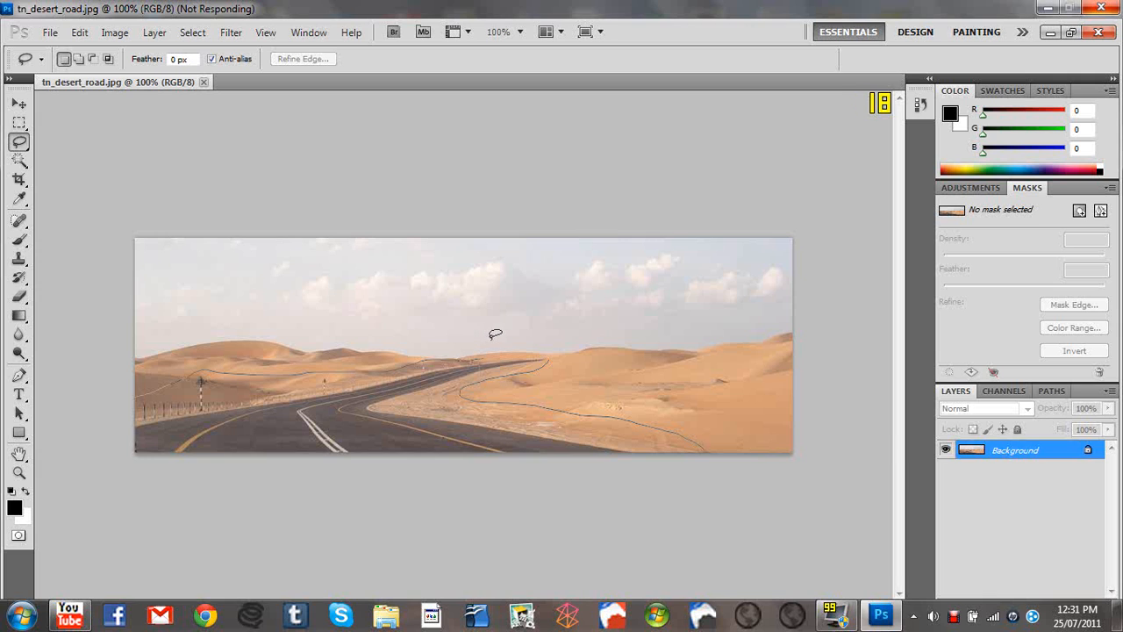
mouse_move(548, 335)
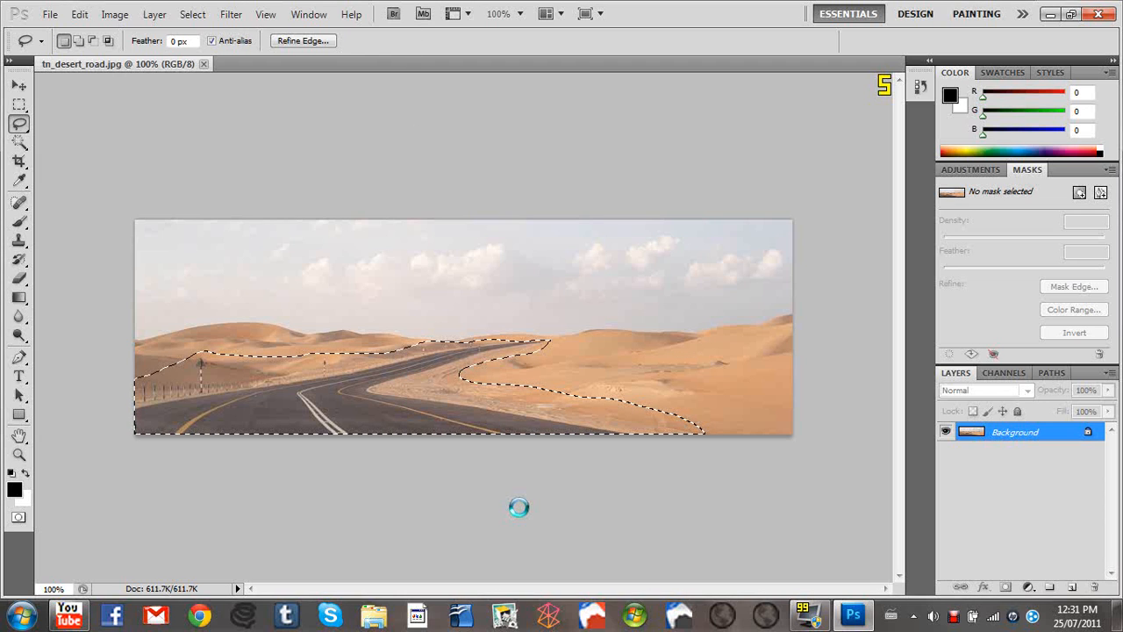
mouse_move(590, 498)
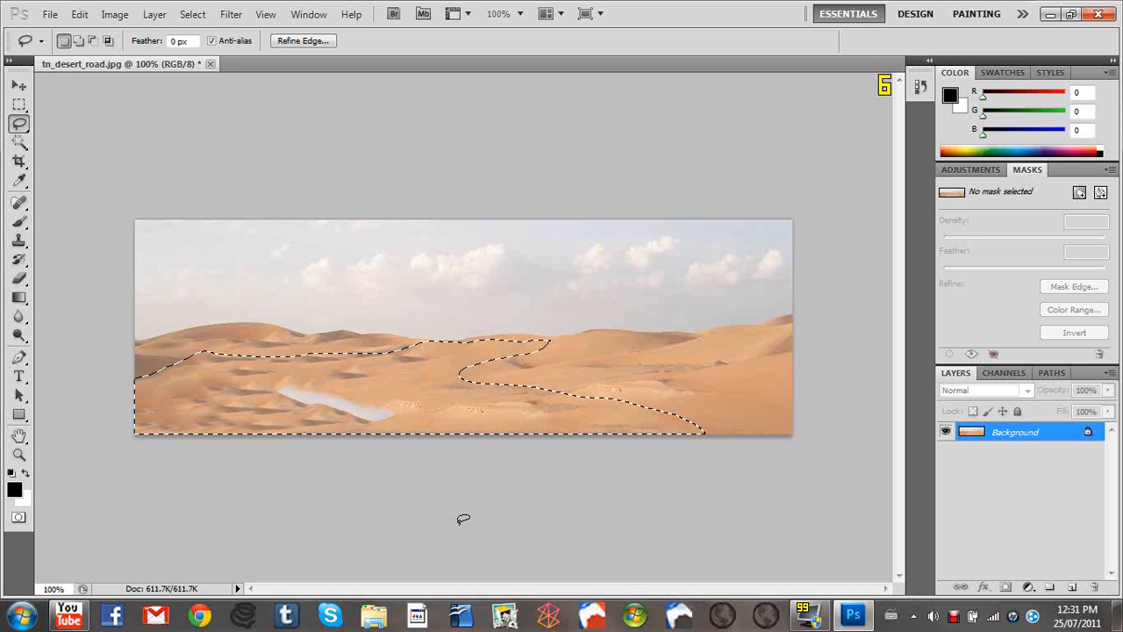
mouse_move(366, 430)
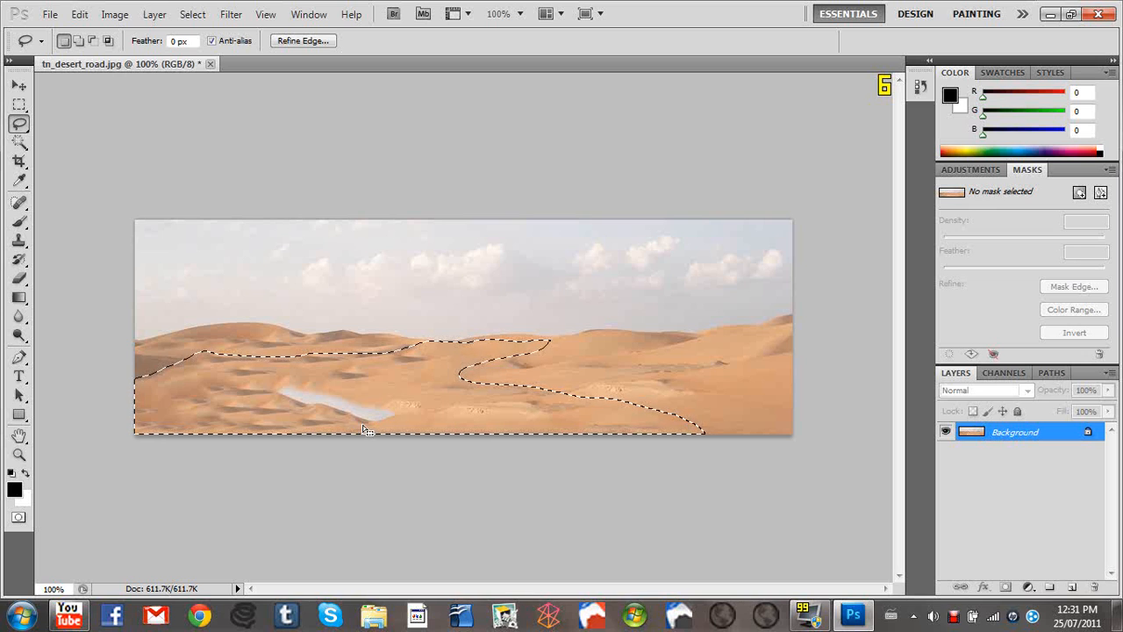
mouse_move(271, 379)
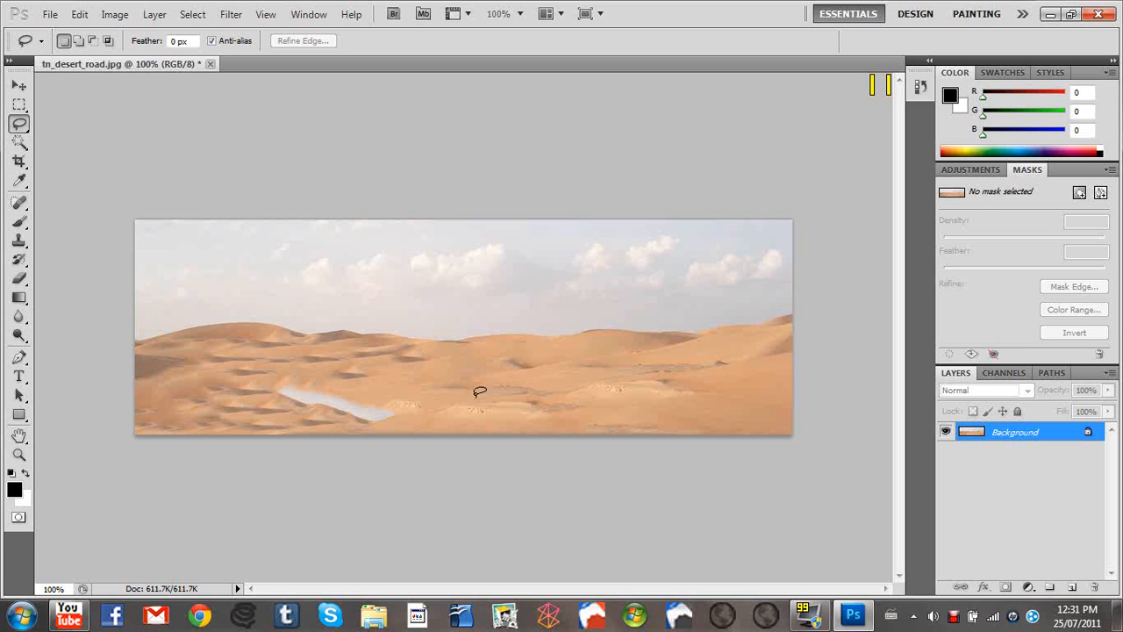
Lasso the leftover pale patch and lower-left dune blemish, then Content-Aware fill them.
drag(479, 391, 403, 411)
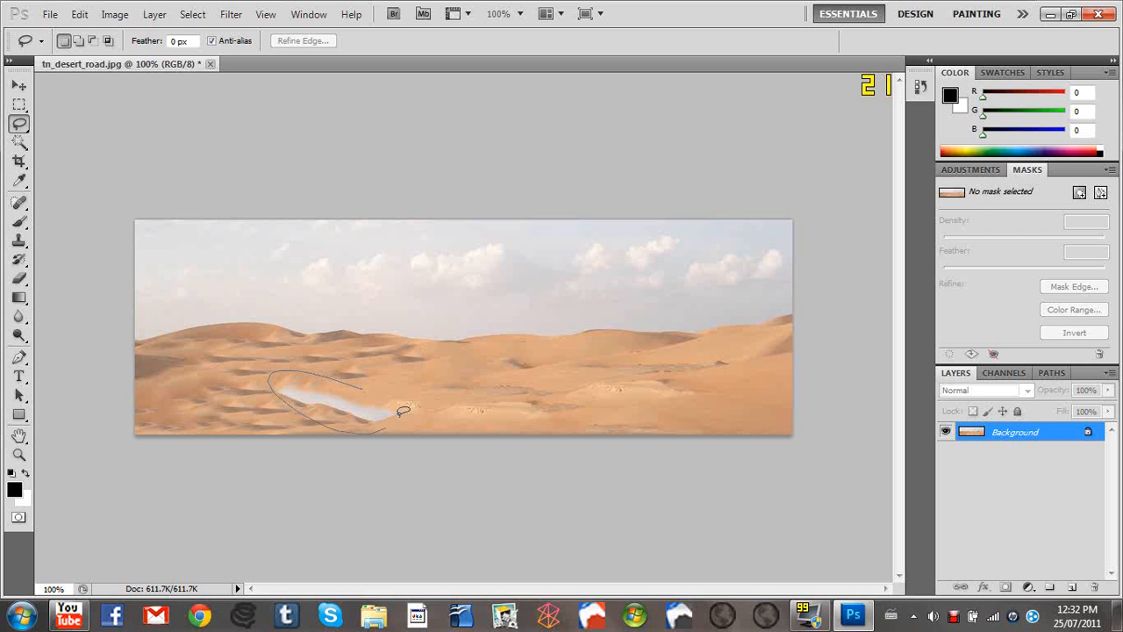
click(404, 410)
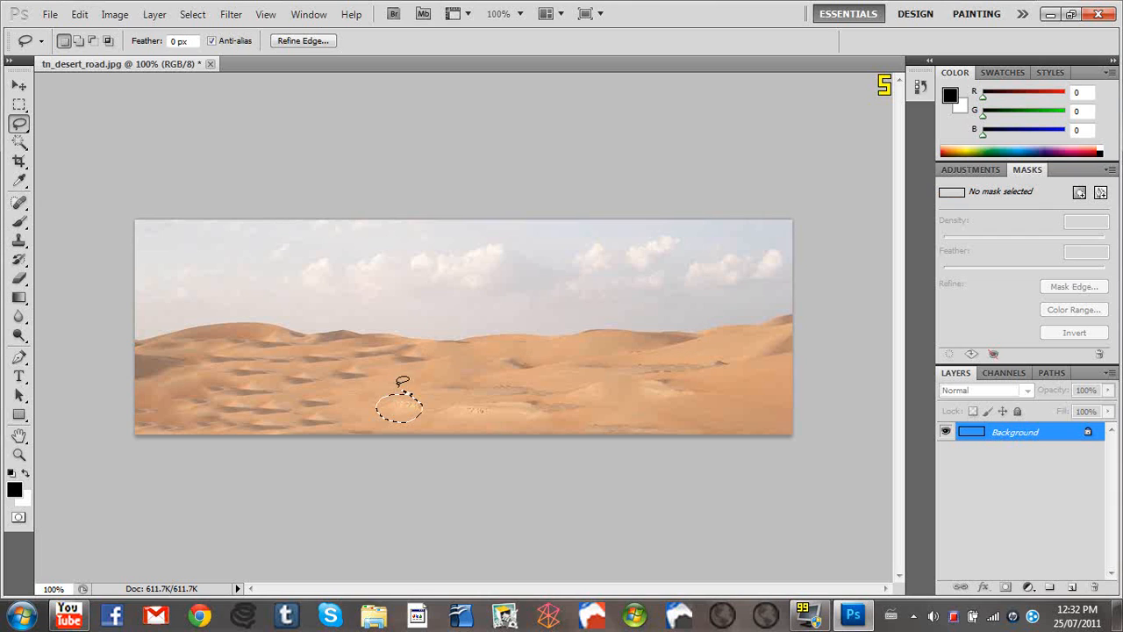
drag(400, 404, 294, 395)
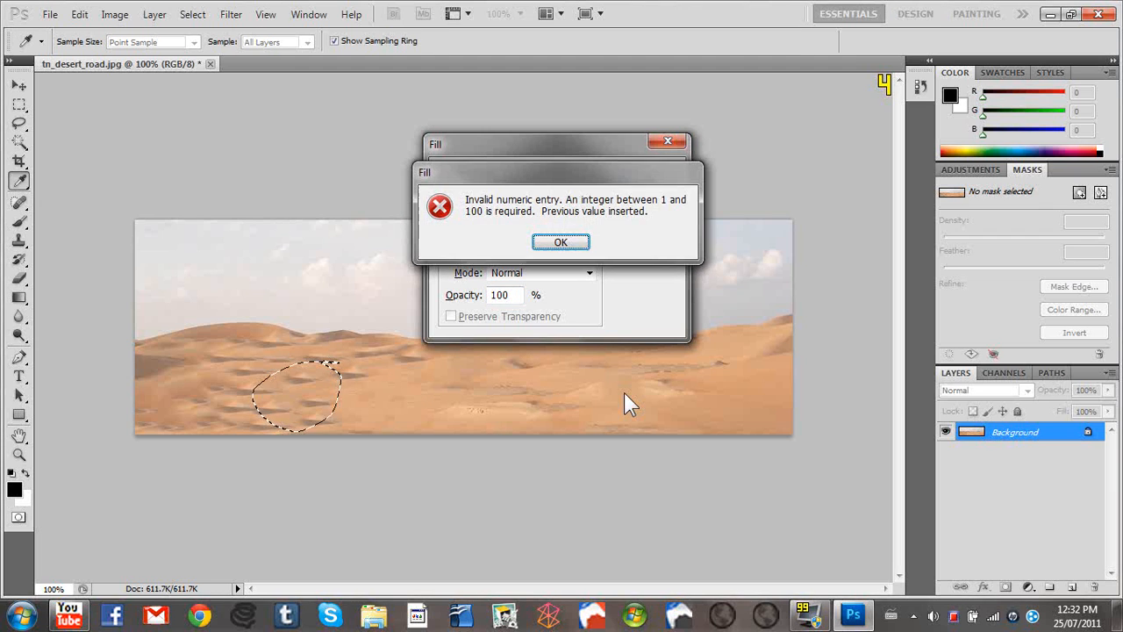
click(560, 243)
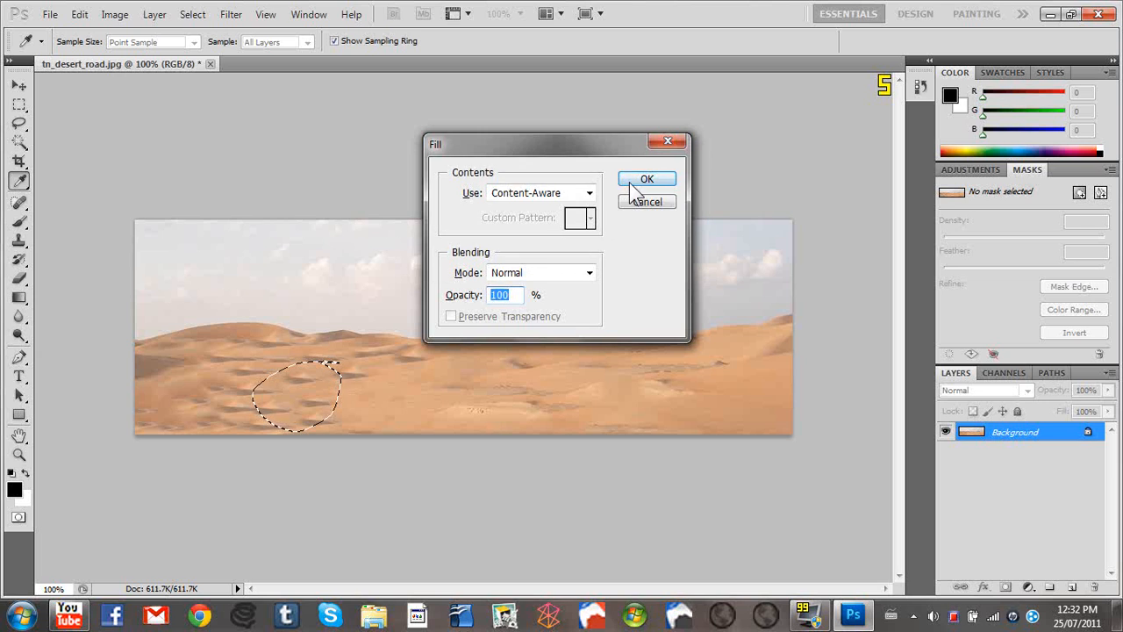
click(647, 179)
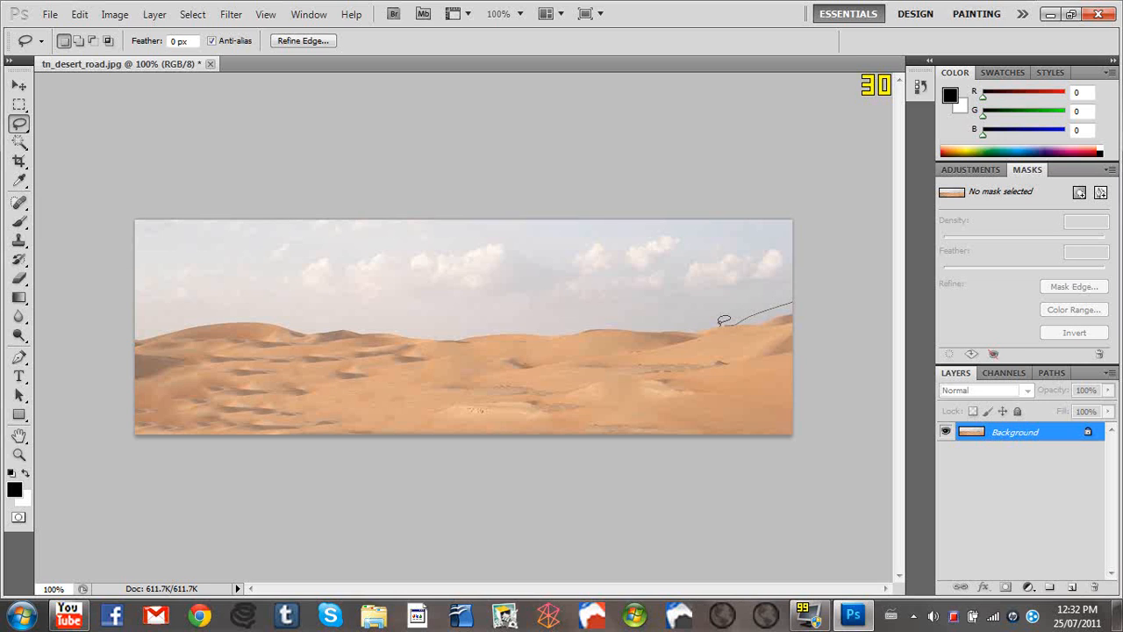
Content-Aware fill the leftover road bit at the right edge, then start opening another photo.
drag(724, 318, 811, 353)
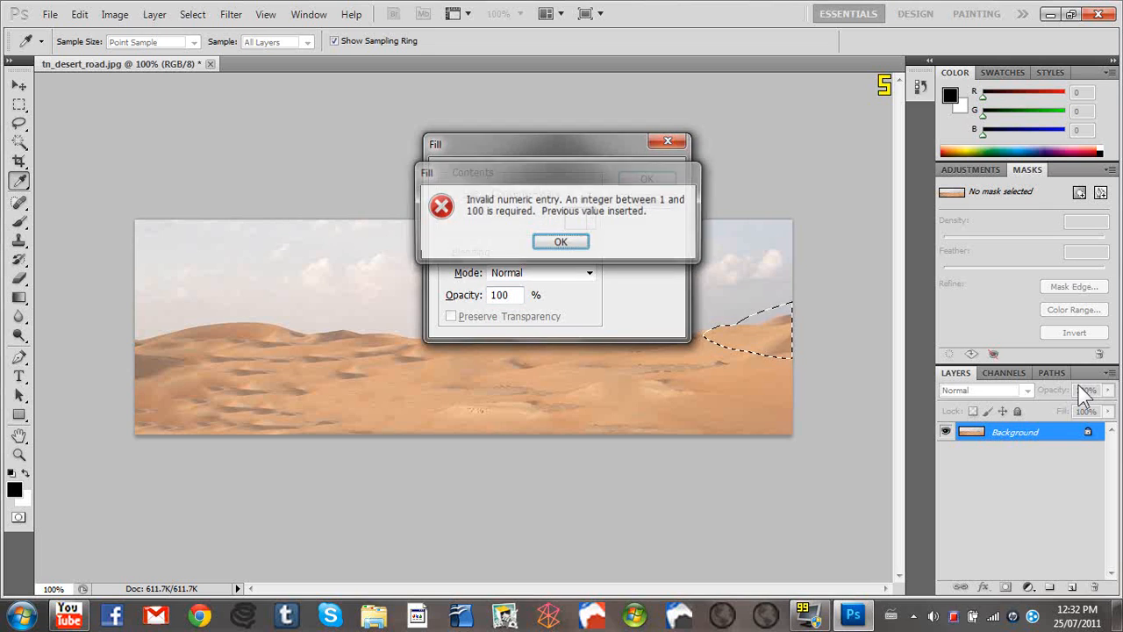
click(561, 241)
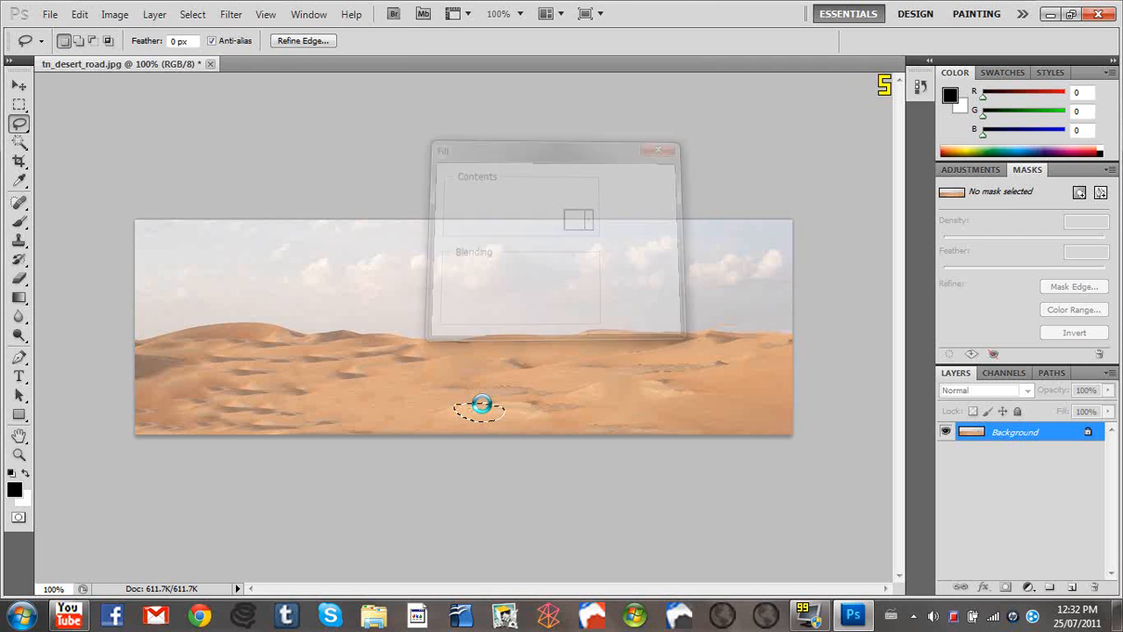
click(659, 150)
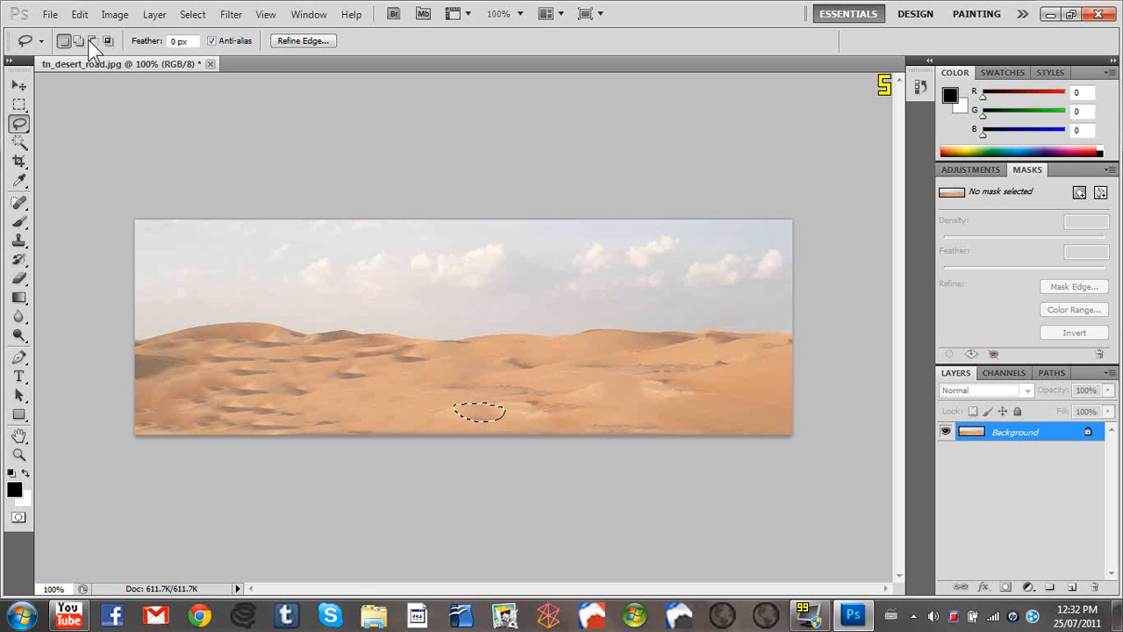
click(50, 14)
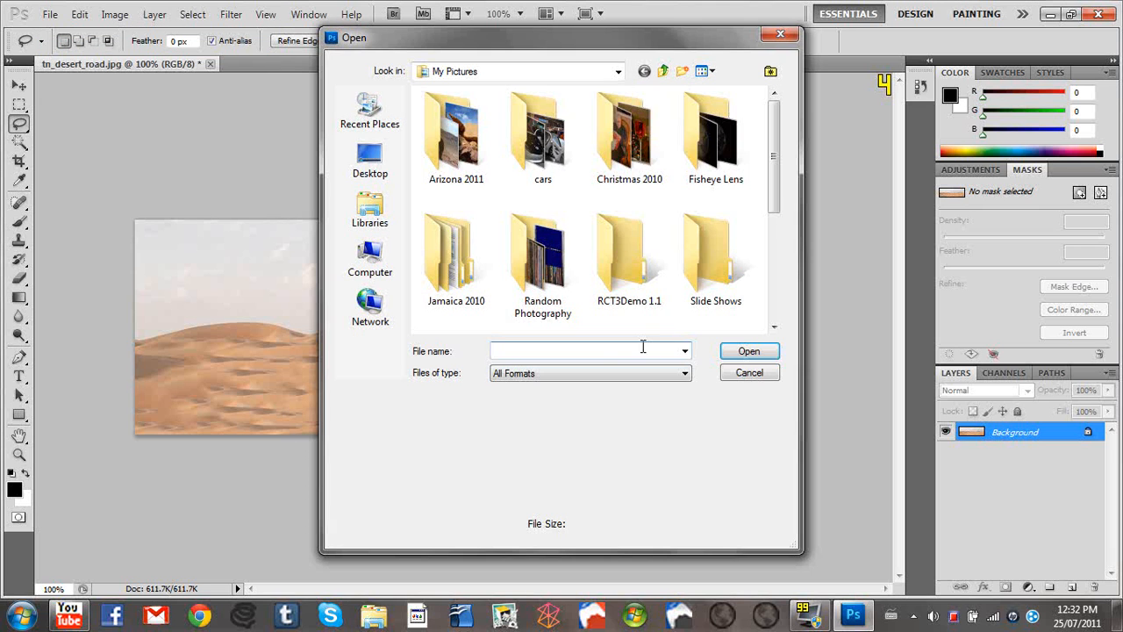
Browse My Pictures and open DSC_0011.JPG, the squirrel-in-snow photo.
scroll(down, 3)
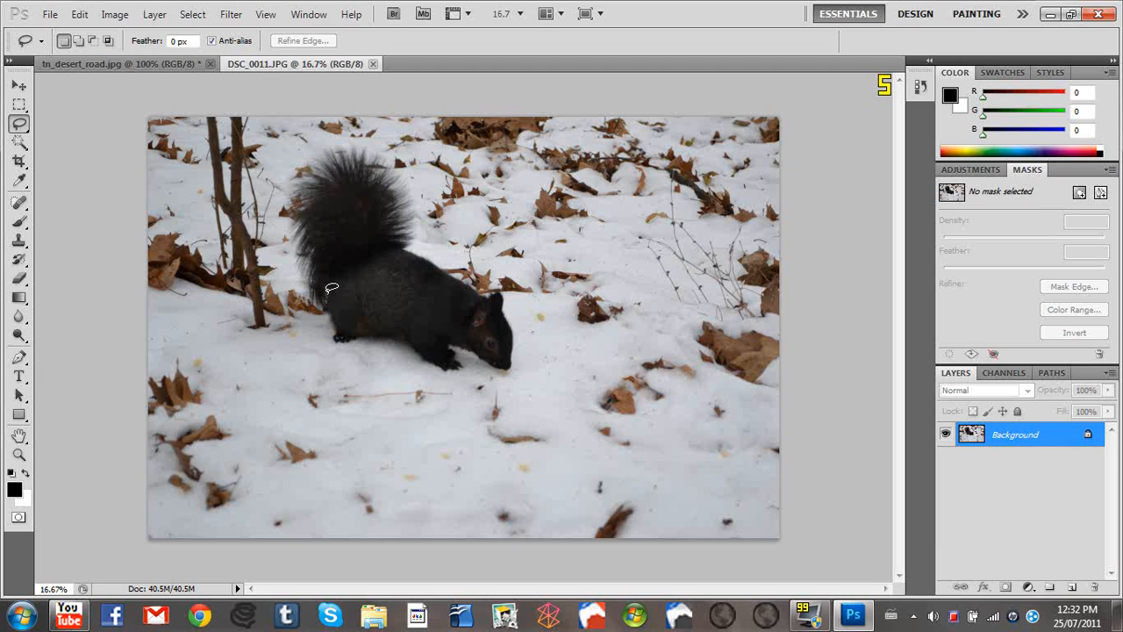
mouse_move(204, 109)
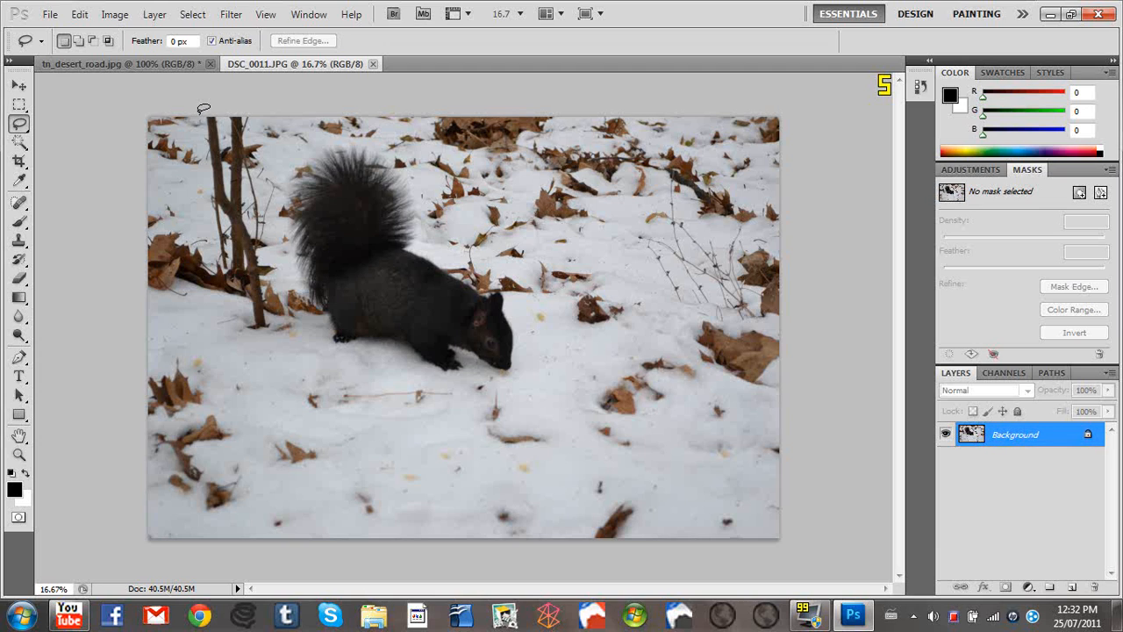
mouse_move(212, 230)
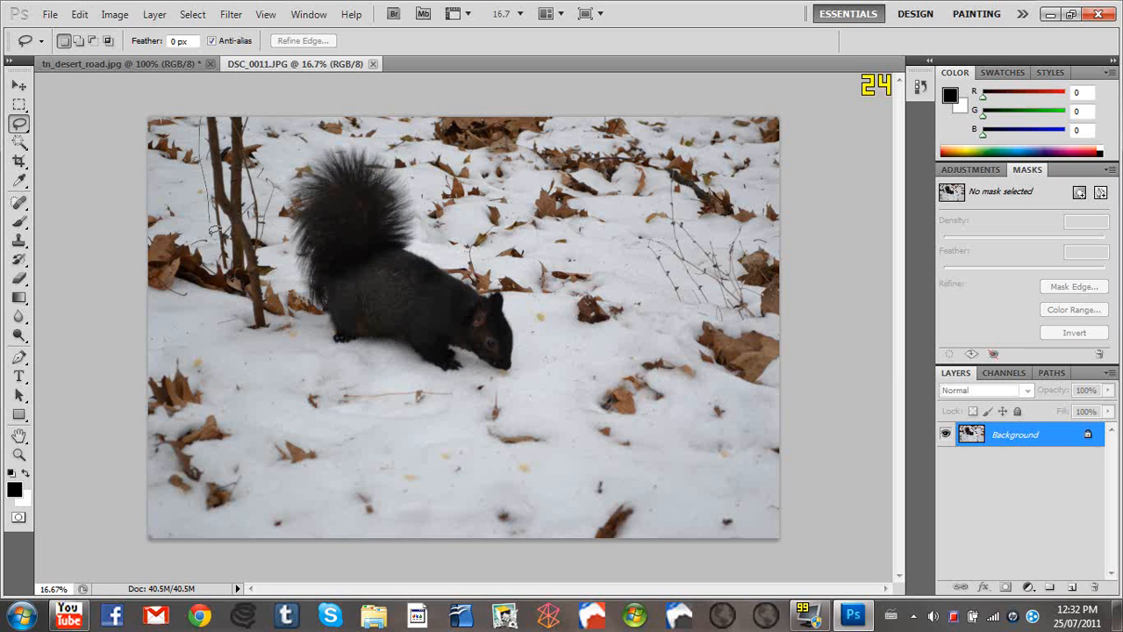
Lasso the bare tree trunks beside the squirrel and Content-Aware fill them with snow.
drag(215, 228, 298, 325)
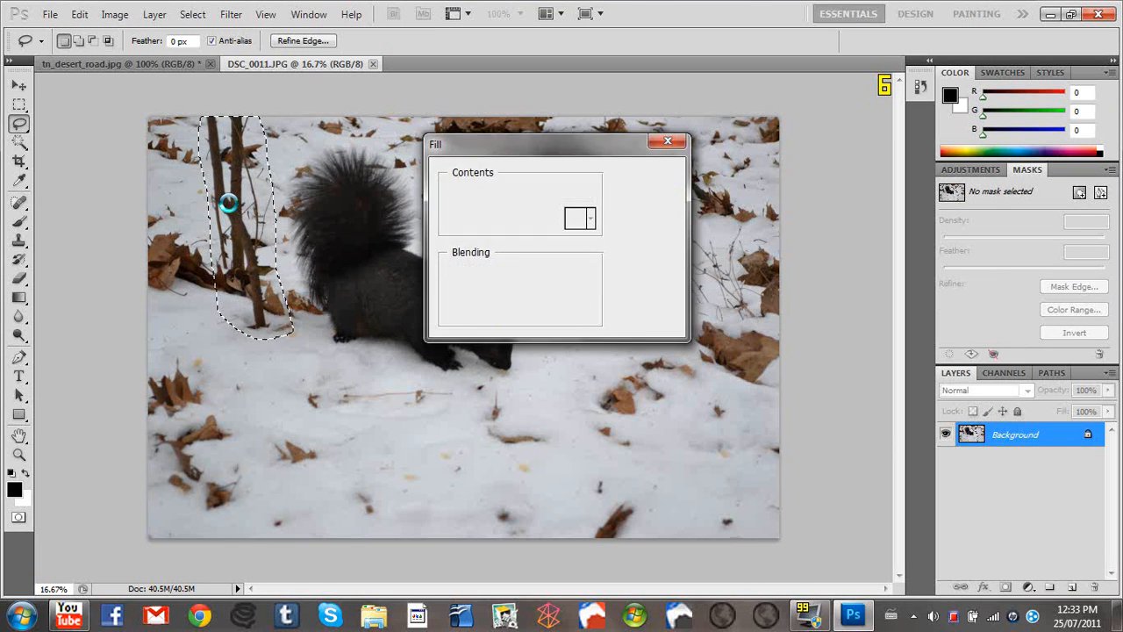
click(669, 142)
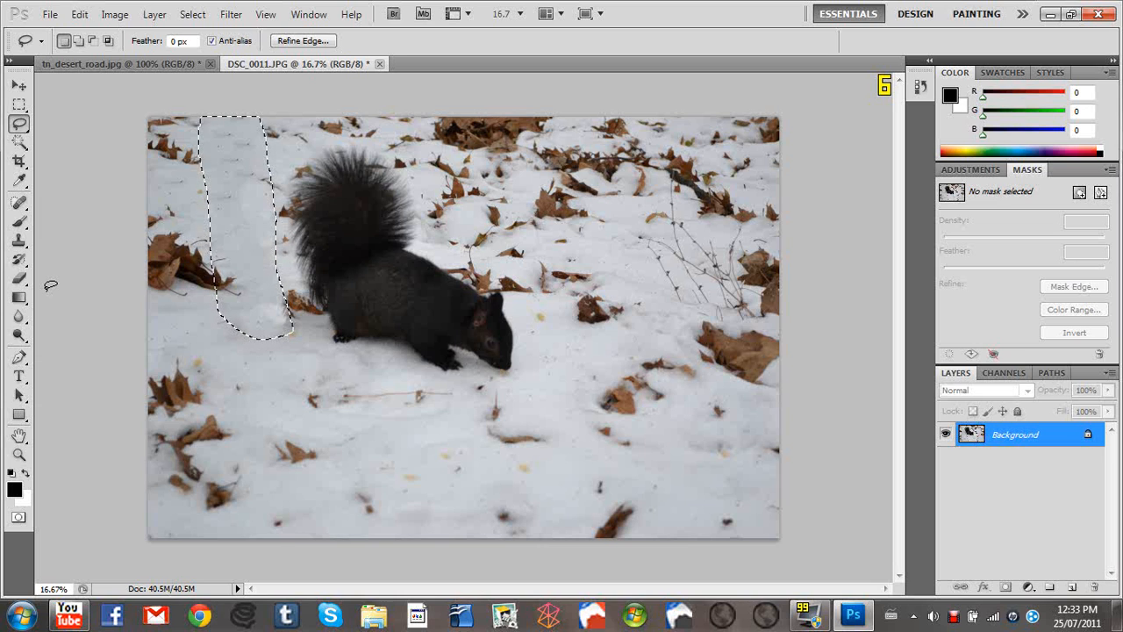
mouse_move(697, 175)
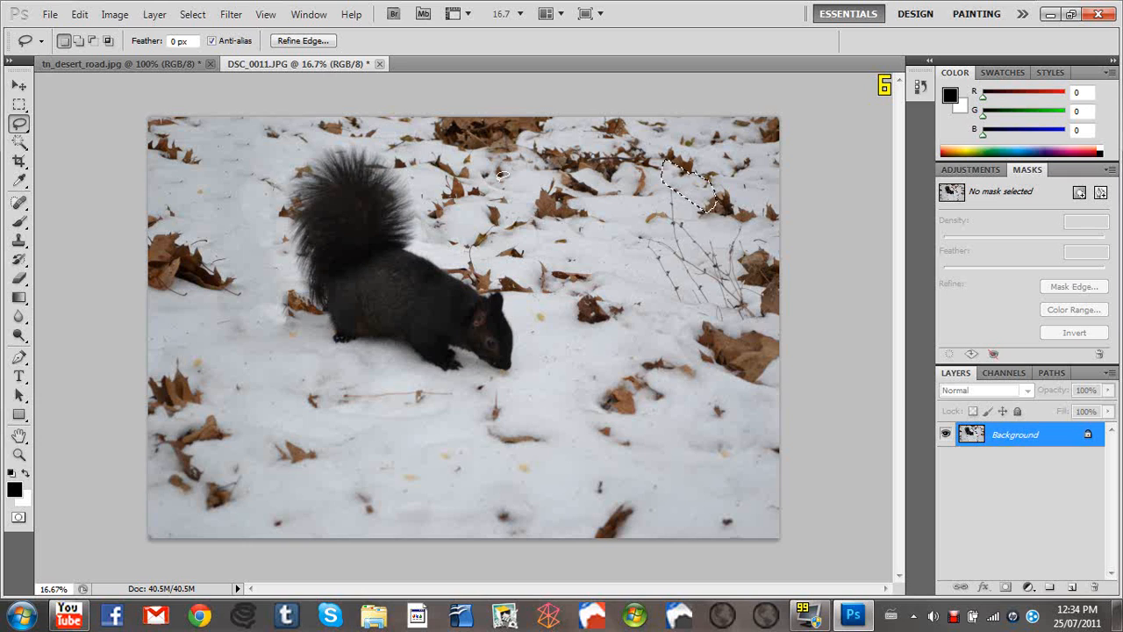
mouse_move(614, 487)
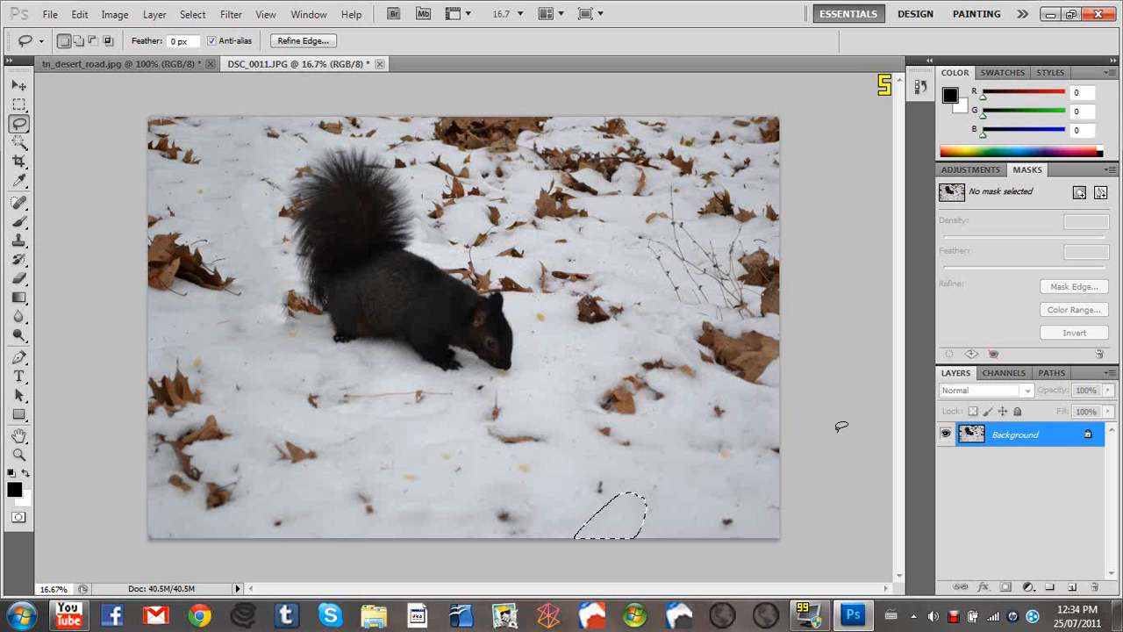
mouse_move(737, 395)
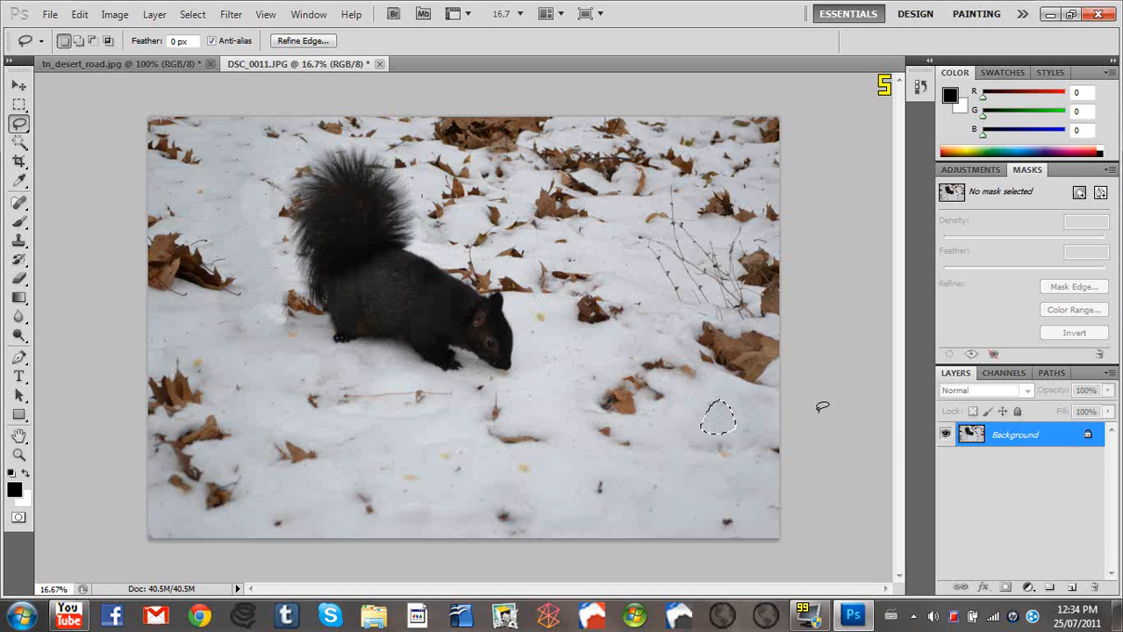
mouse_move(675, 457)
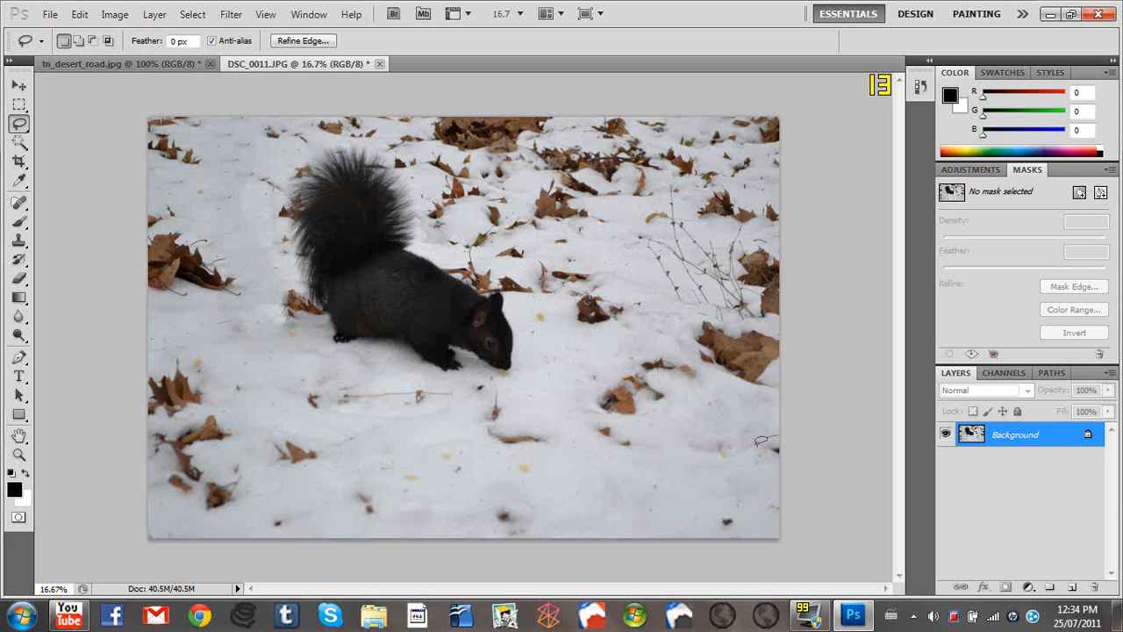
Outline the debris at the squirrel photo's right edge for removal.
click(18, 181)
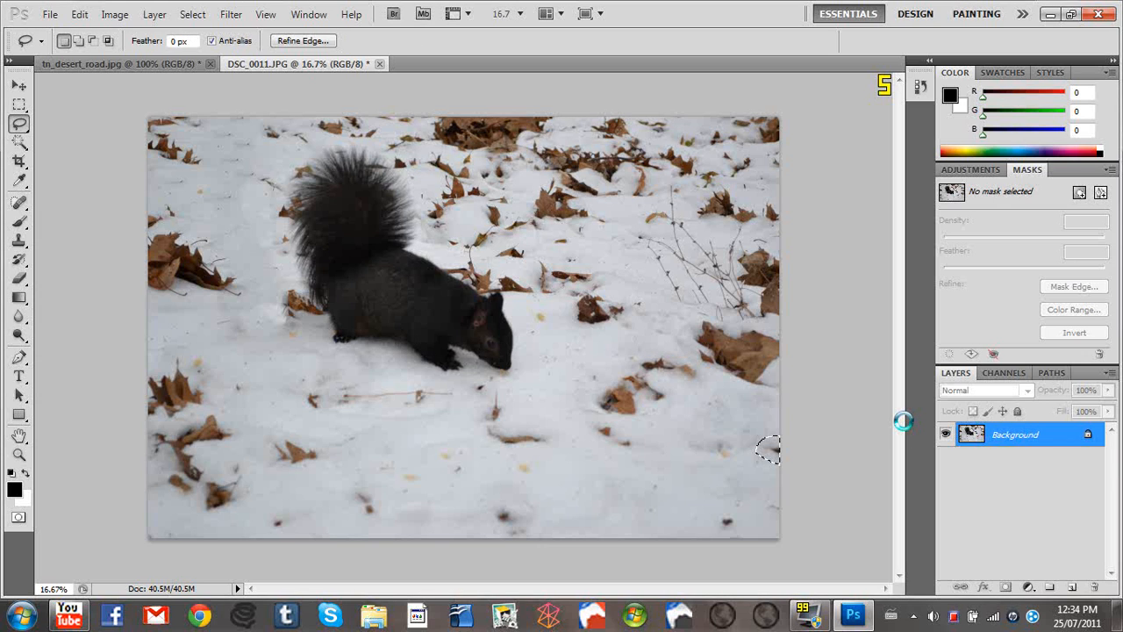
mouse_move(904, 429)
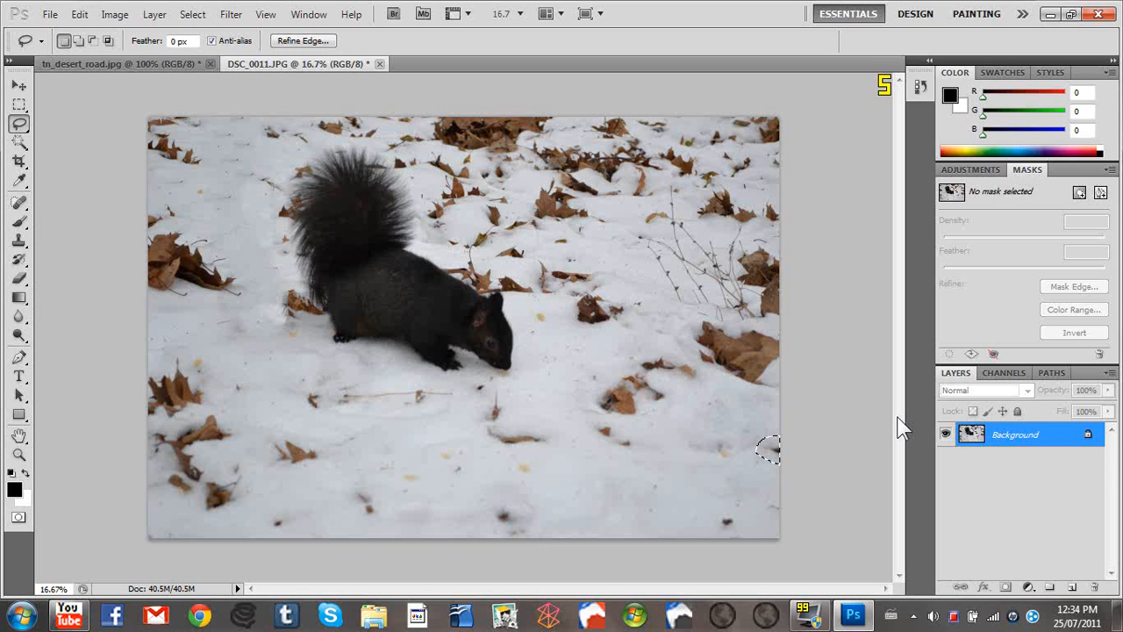
mouse_move(516, 156)
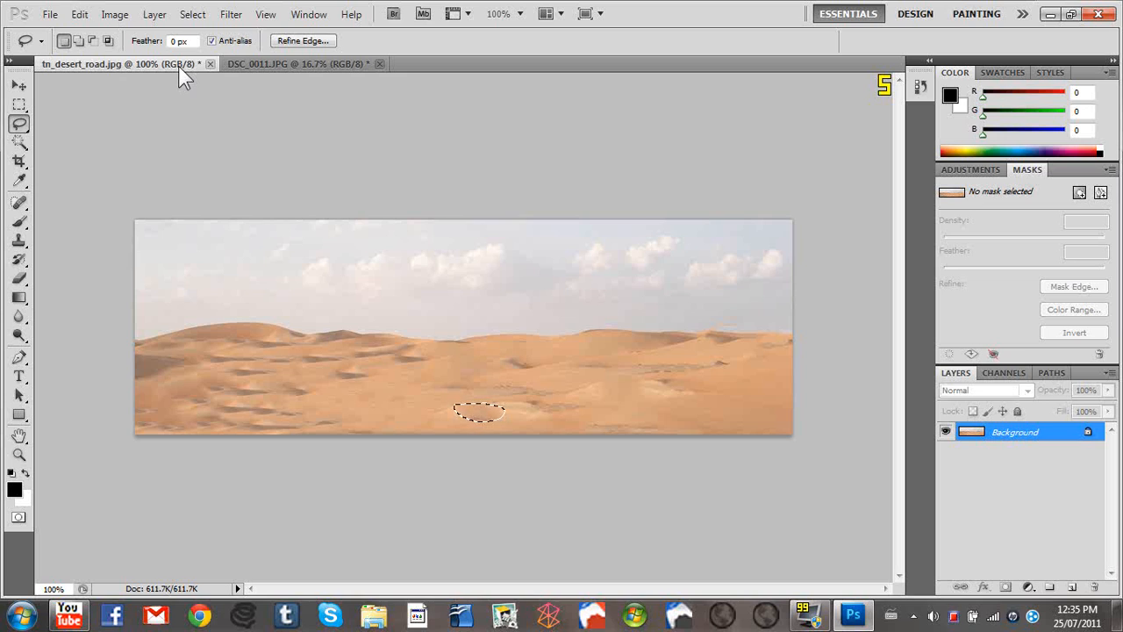
mouse_move(50, 14)
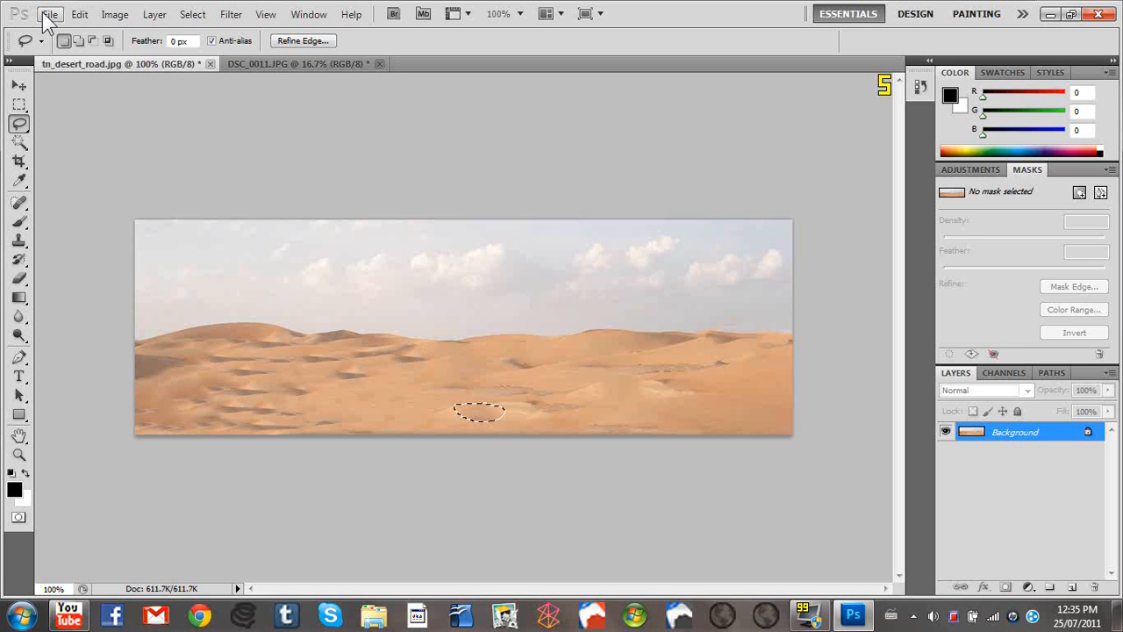
mouse_move(956, 617)
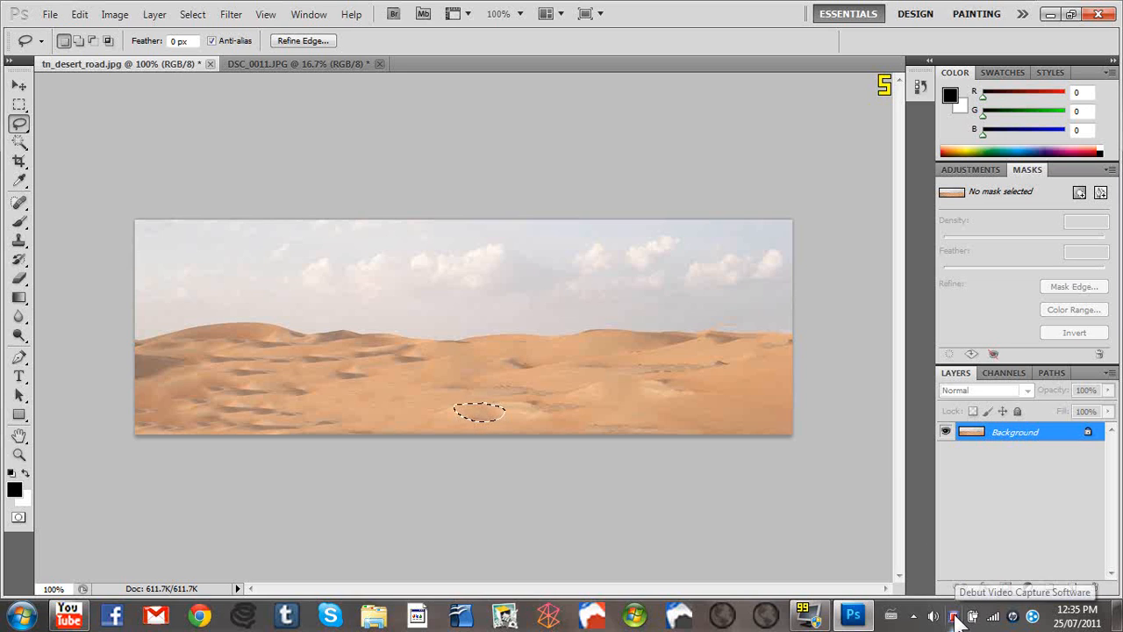